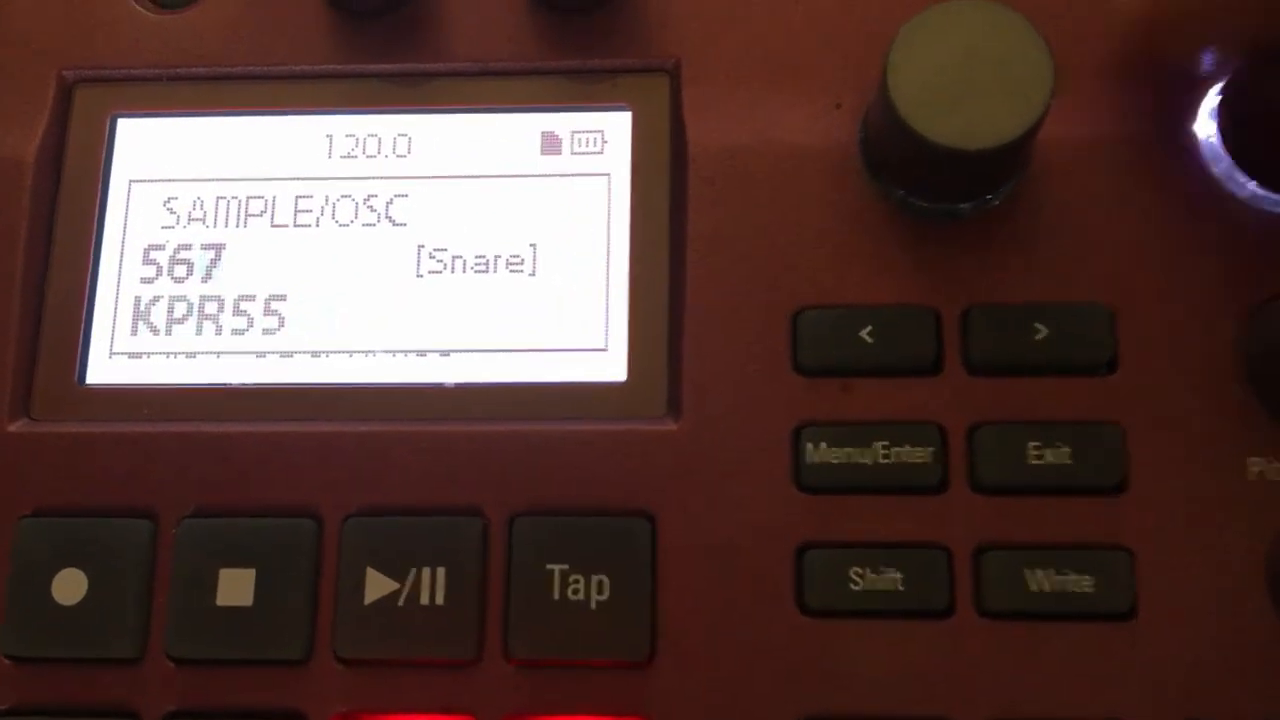
- Navigate into ORIGINAL FIRMWARE > KORG > electribe sampler > System to reach the stock SYSTEM.VSB
click(872, 458)
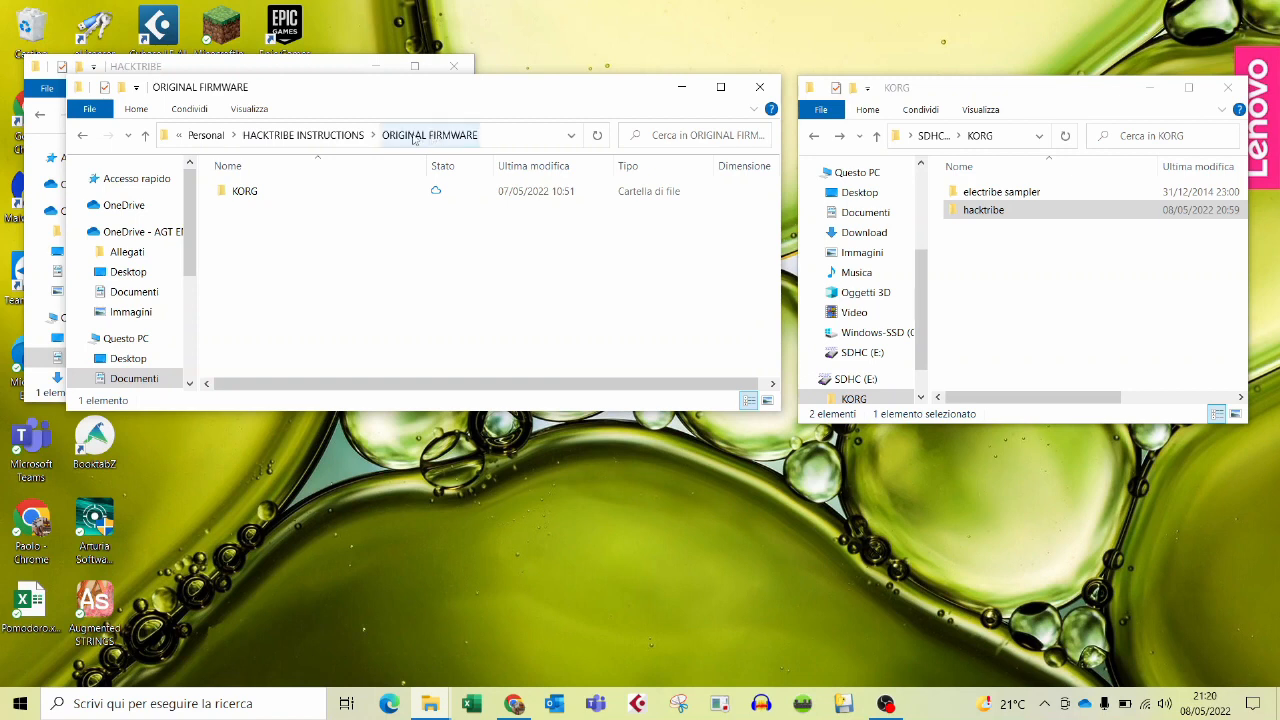
double_click(244, 192)
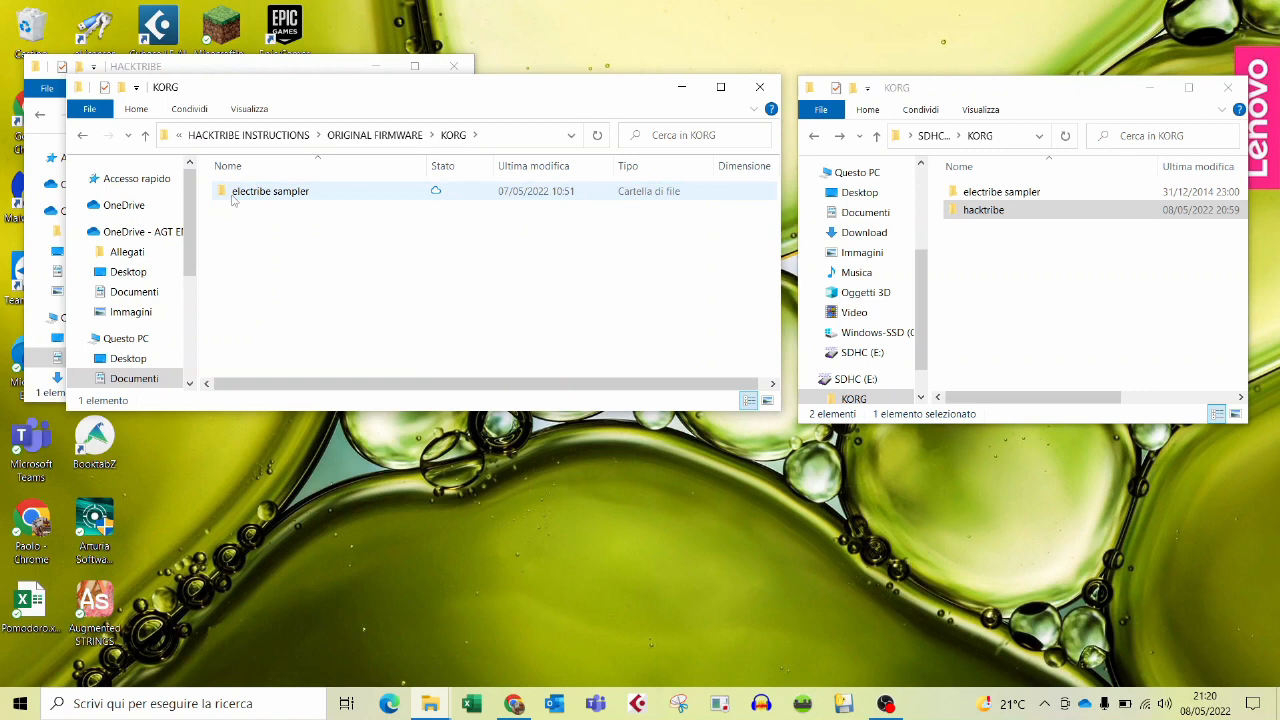
double_click(270, 192)
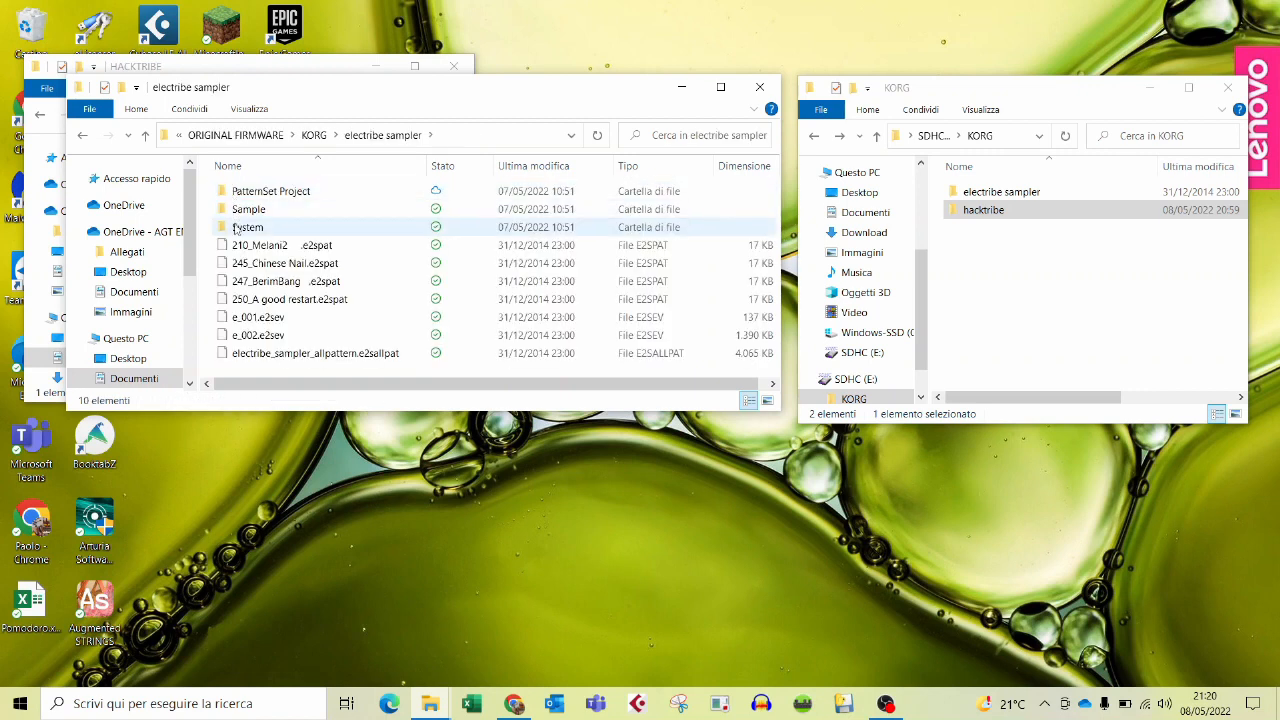
double_click(248, 228)
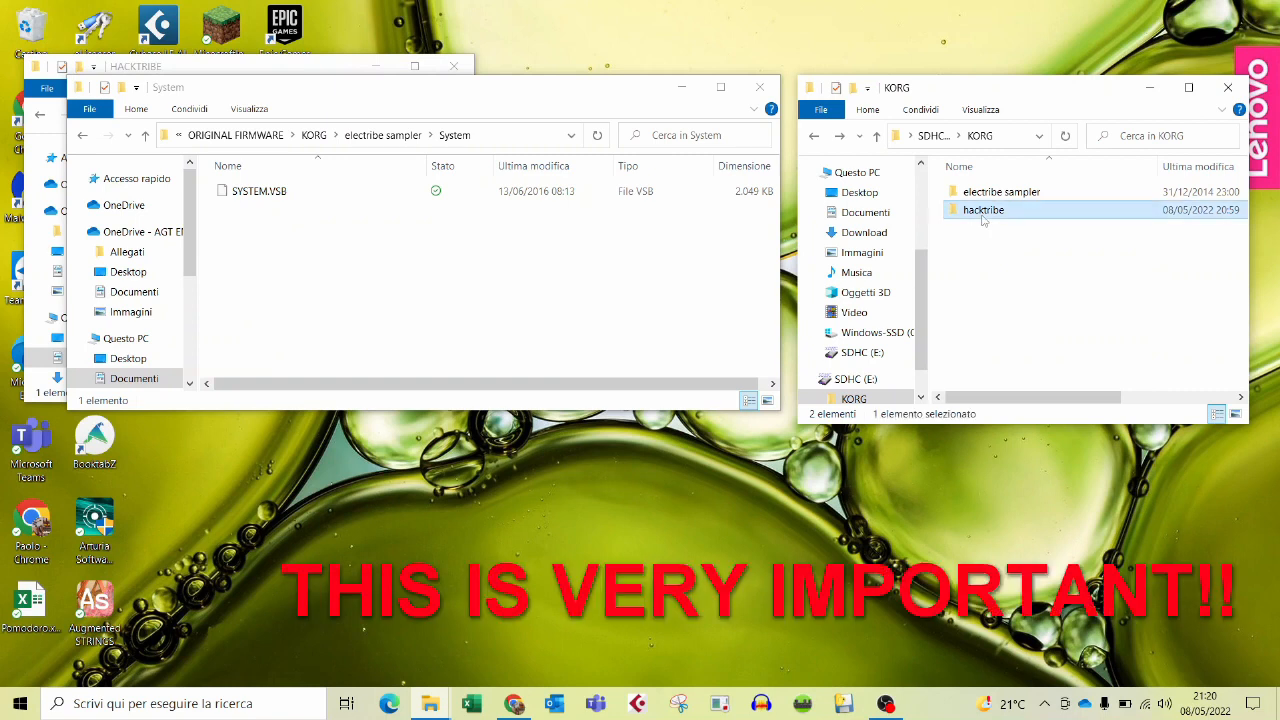
- Open the SD card's hacktribe folder and select SYSTEM.VSB to copy into its System folder
double_click(984, 210)
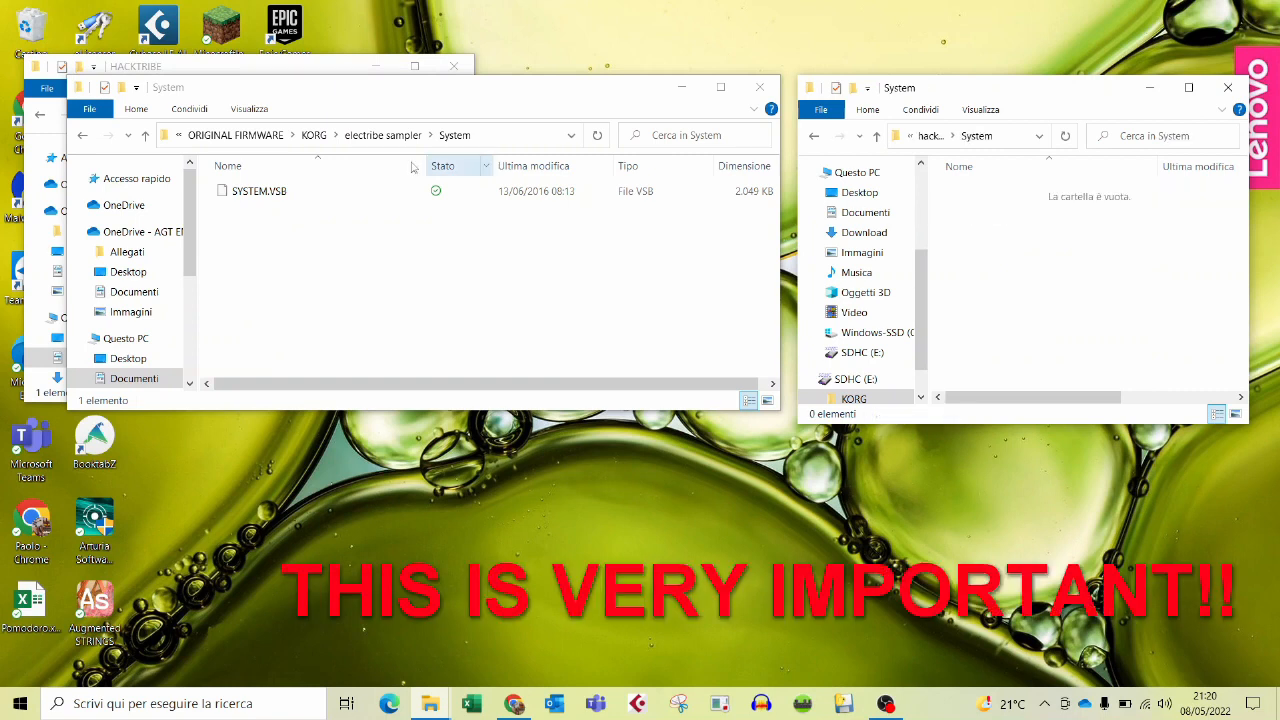
click(258, 192)
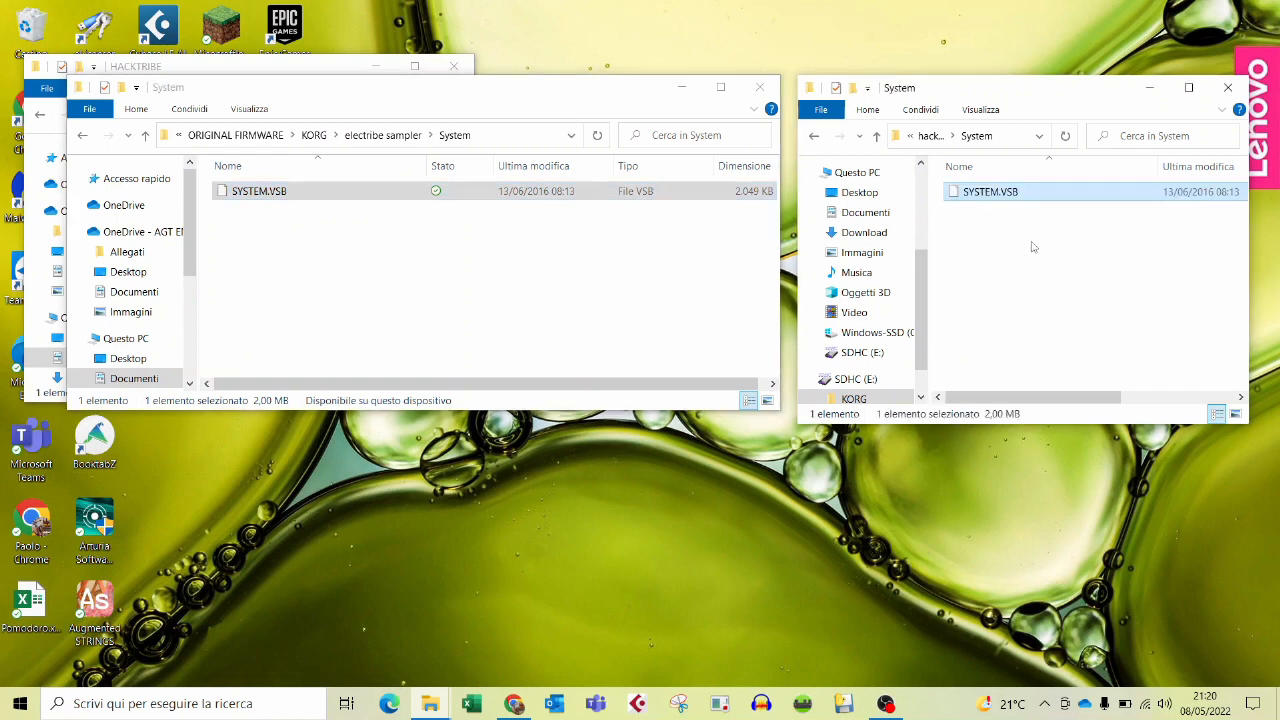
mouse_move(990, 220)
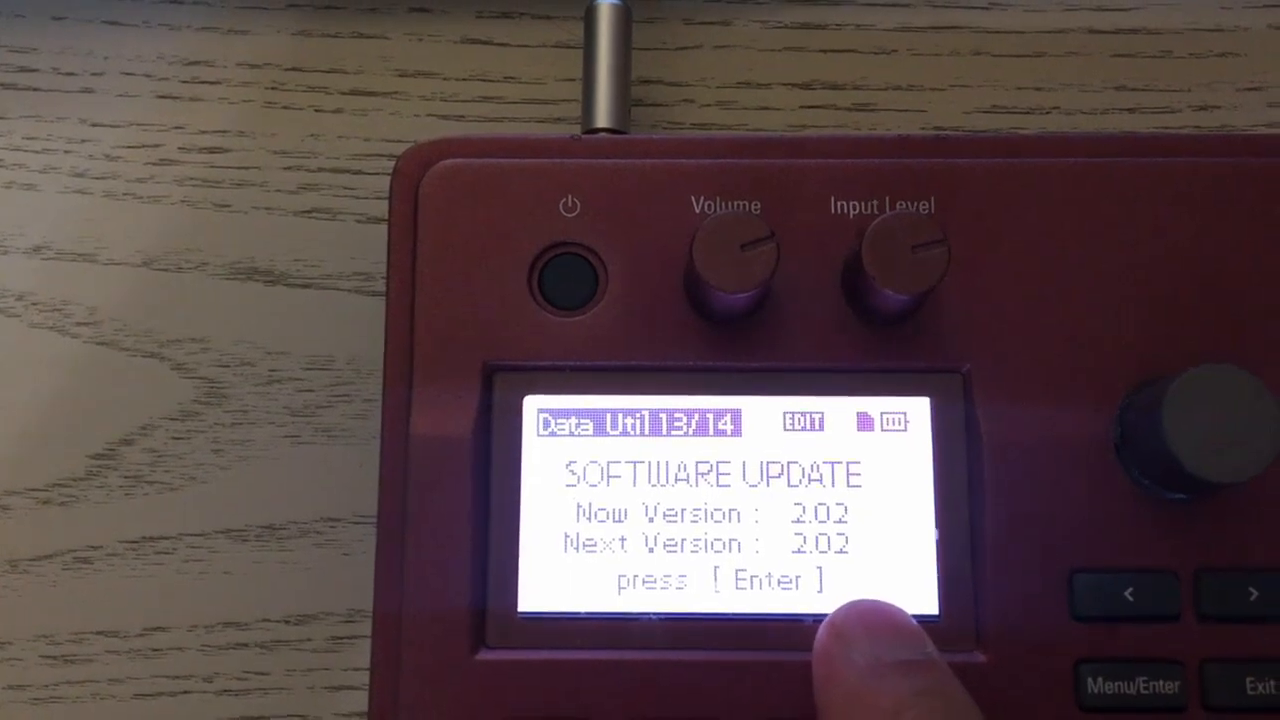
- Start the Data Utility software update that reinstalls stock firmware 2.02
click(1132, 684)
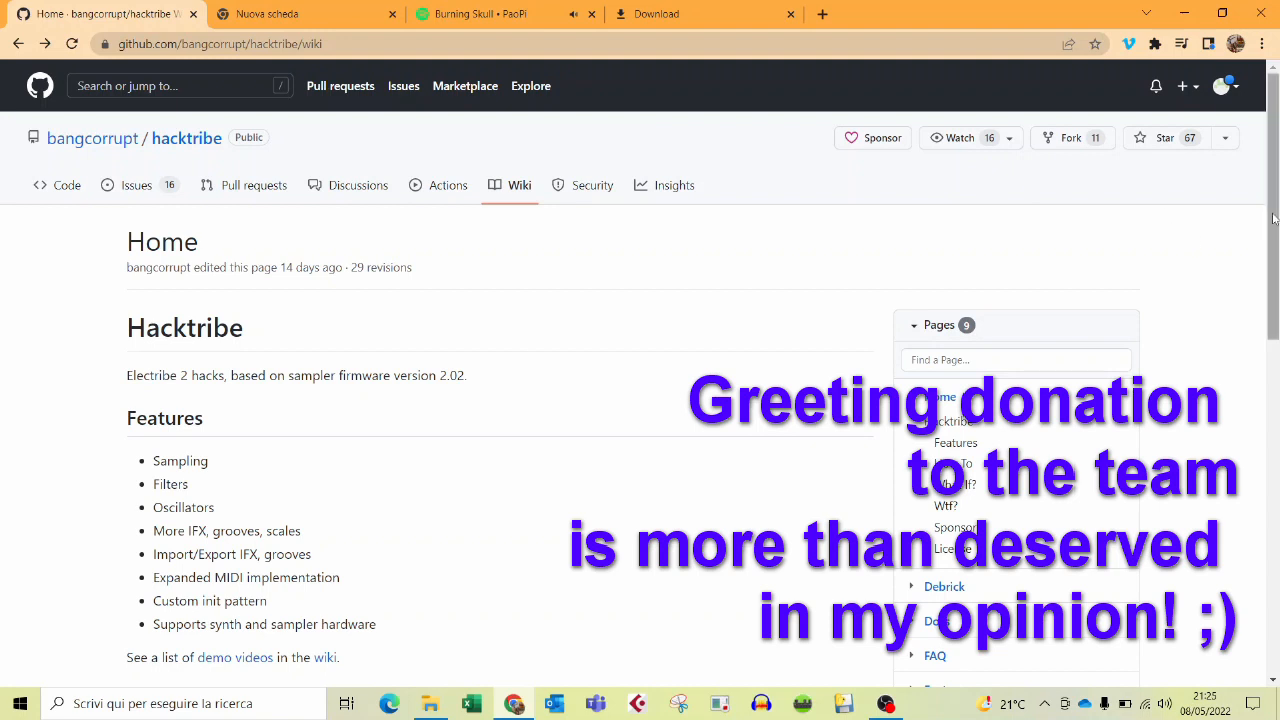
- Skim the hacktribe wiki home page, then switch to the Spotify tab playing Hail the Masters
scroll(down, 3)
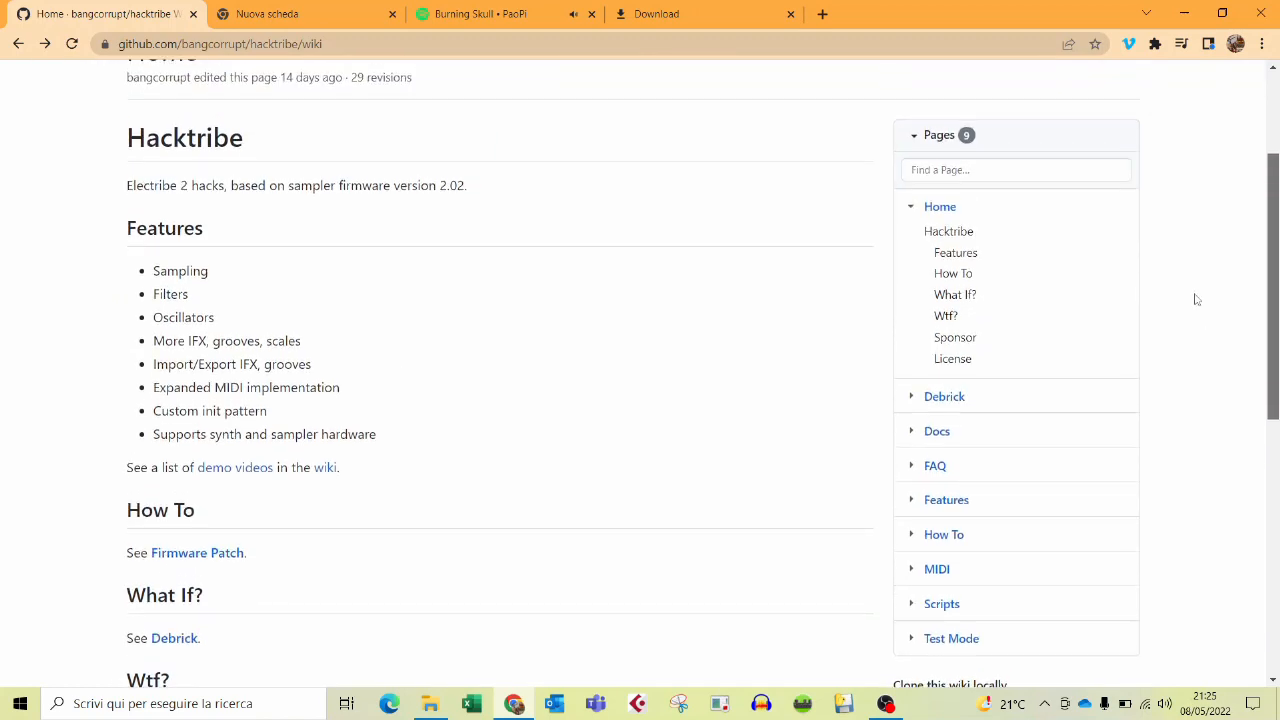
scroll(down, 3)
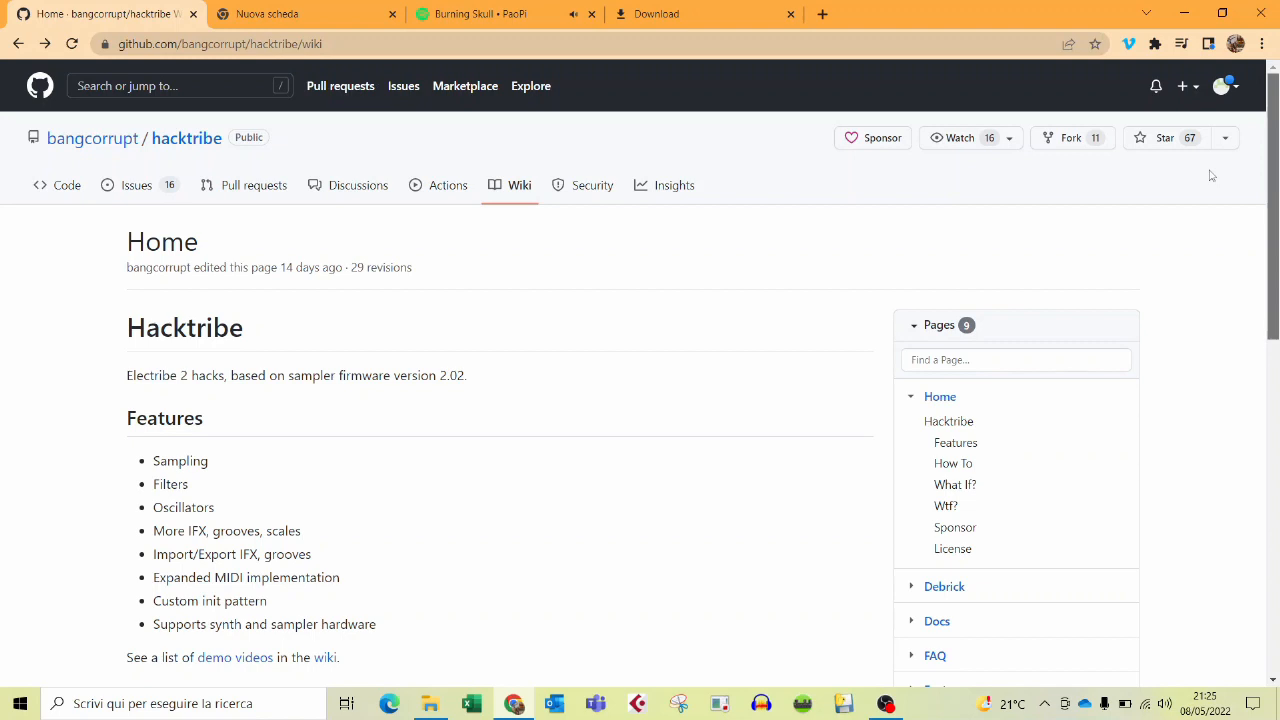
mouse_move(1192, 192)
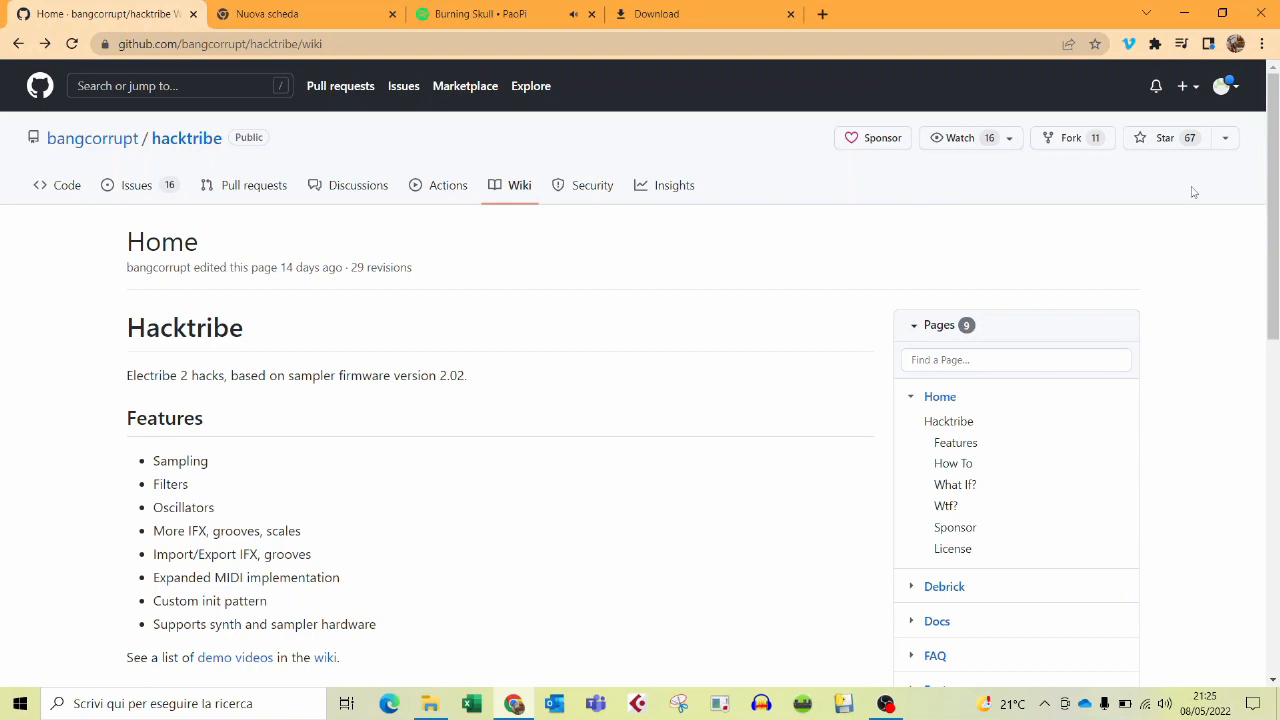
click(490, 14)
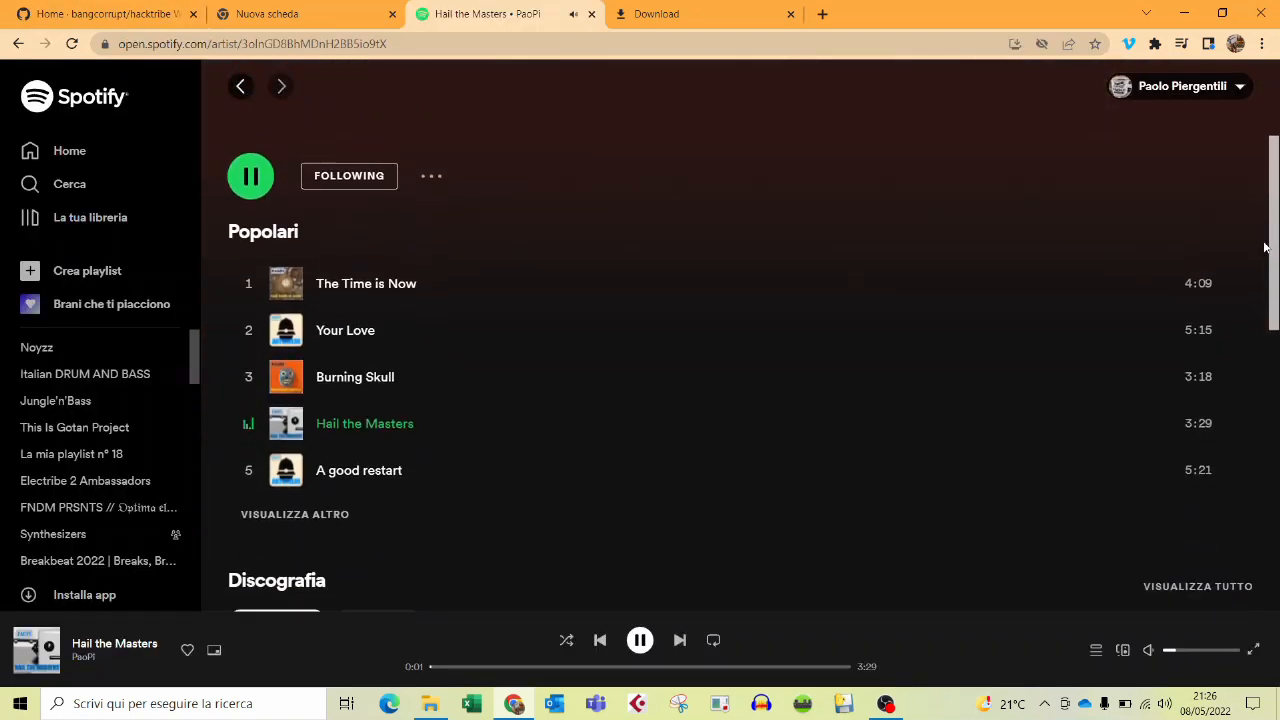